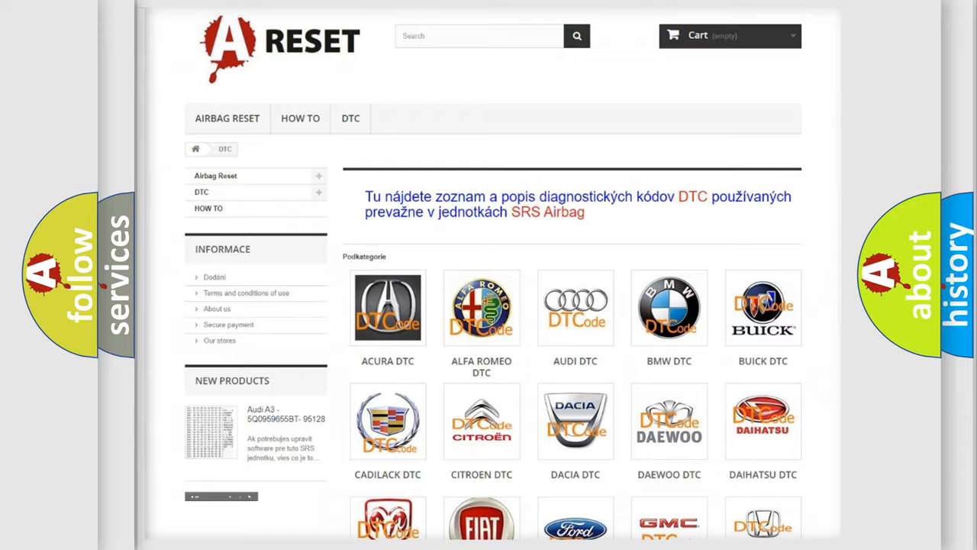
Step: Navigate to the Jeep DTC page and review codes such as B0001:13 and B1381
scroll("down", 3)
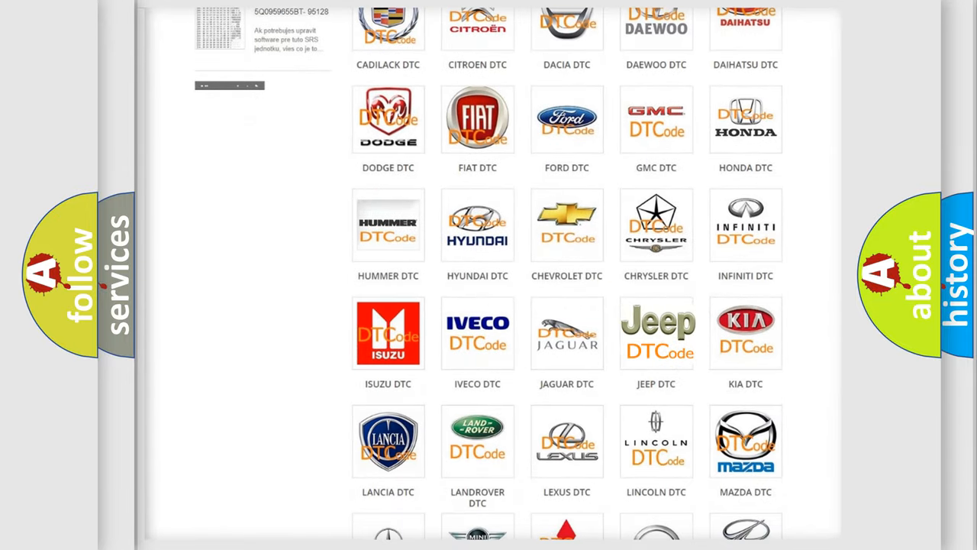
left_click(656, 333)
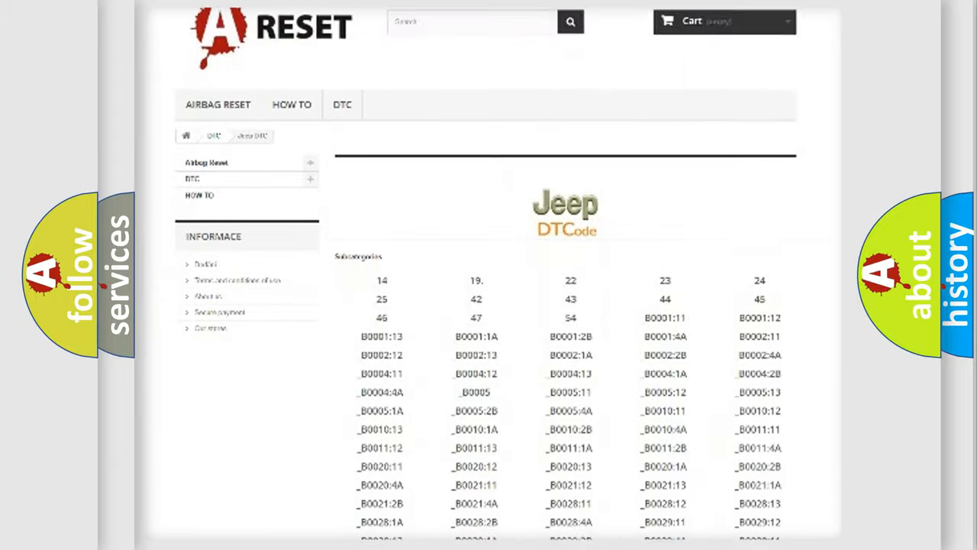
scroll("down", 3)
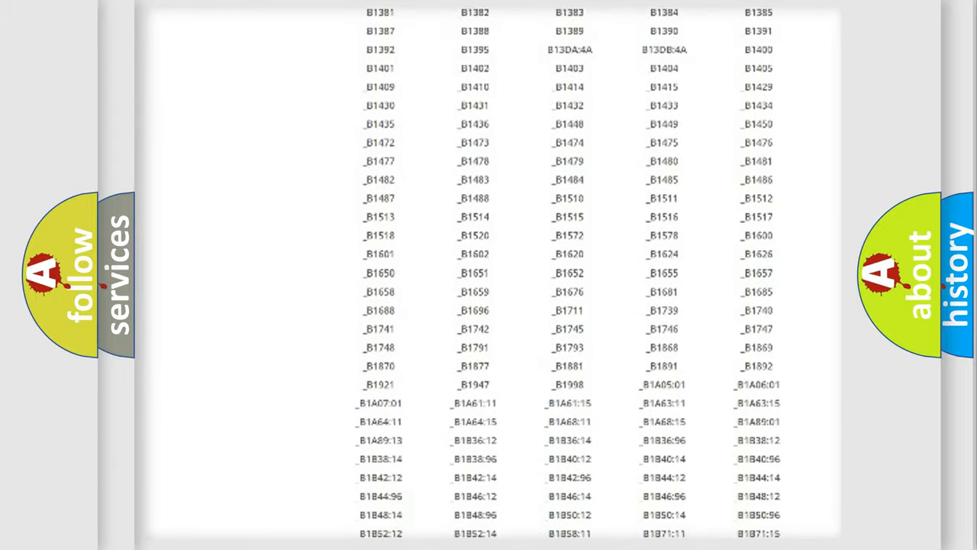